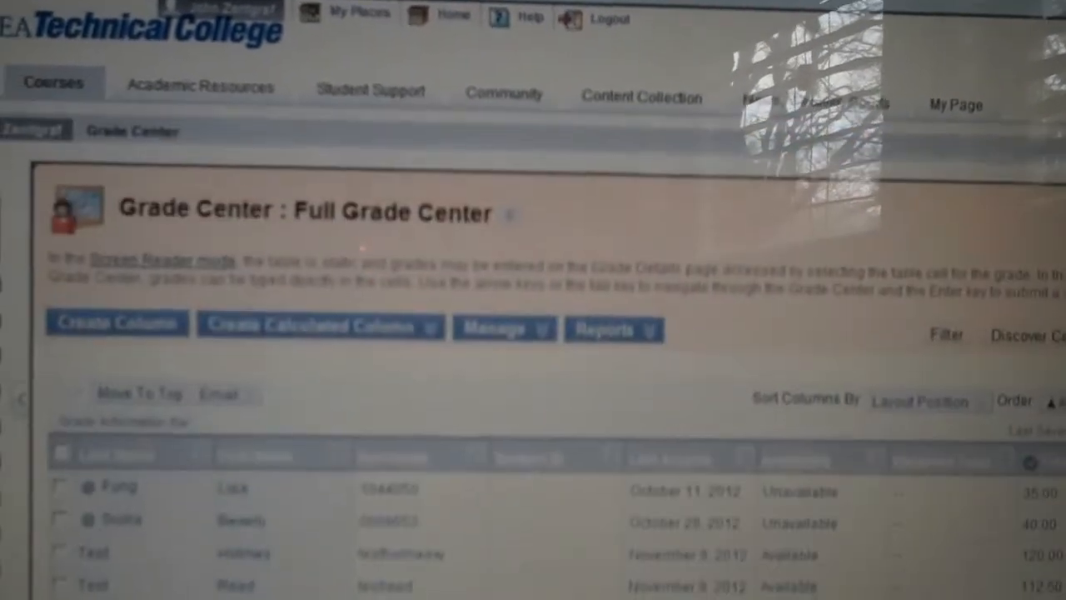
- Show the calculated-column types, then the Manage options in Full Grade Center
{"action": "left_click", "coordinate": [319, 326]}
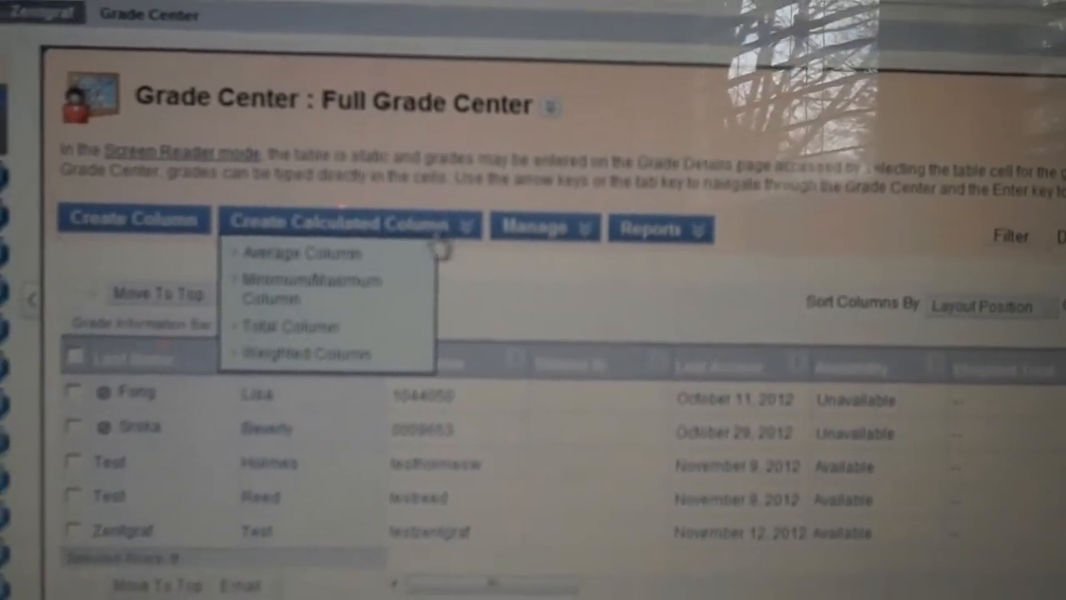
{"action": "left_click", "coordinate": [543, 213]}
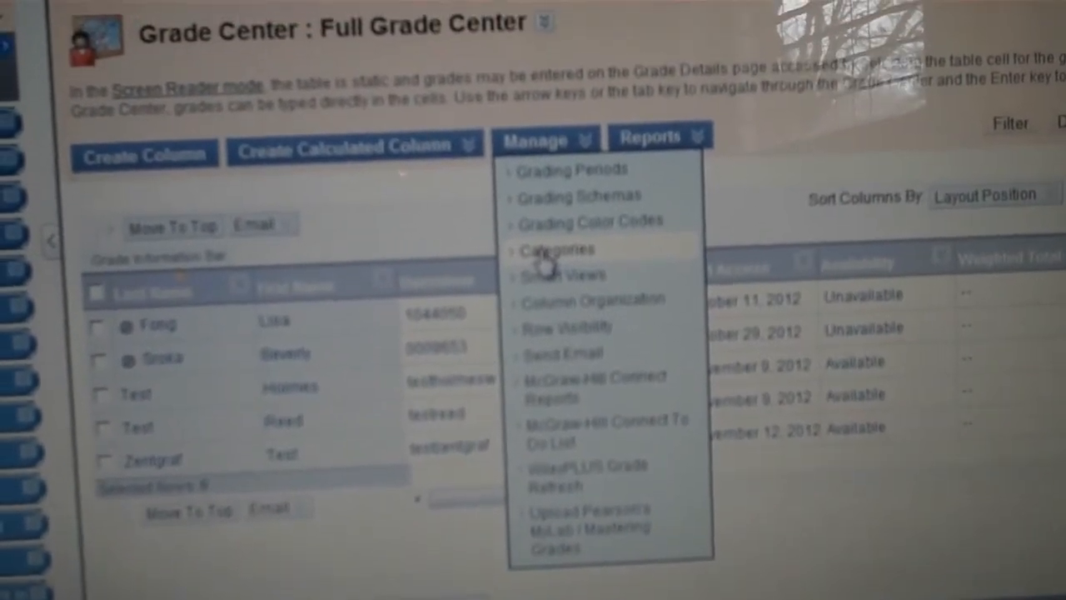
- Go to the Categories page listing Assignment, Best2Quizzes, Blog and Test
{"action": "left_click", "coordinate": [558, 250]}
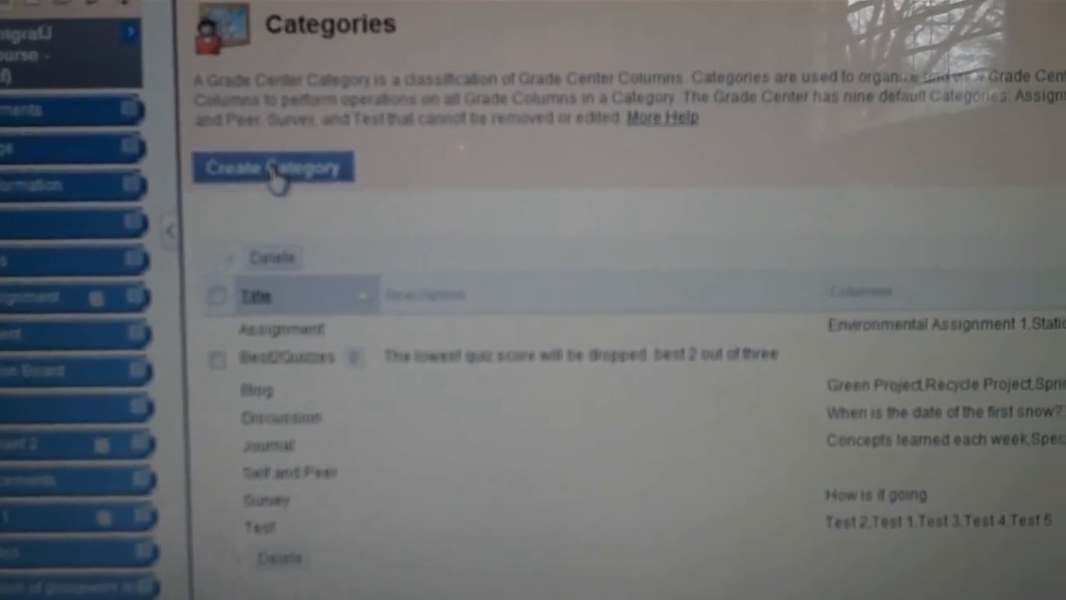
{"action": "left_click", "coordinate": [274, 167]}
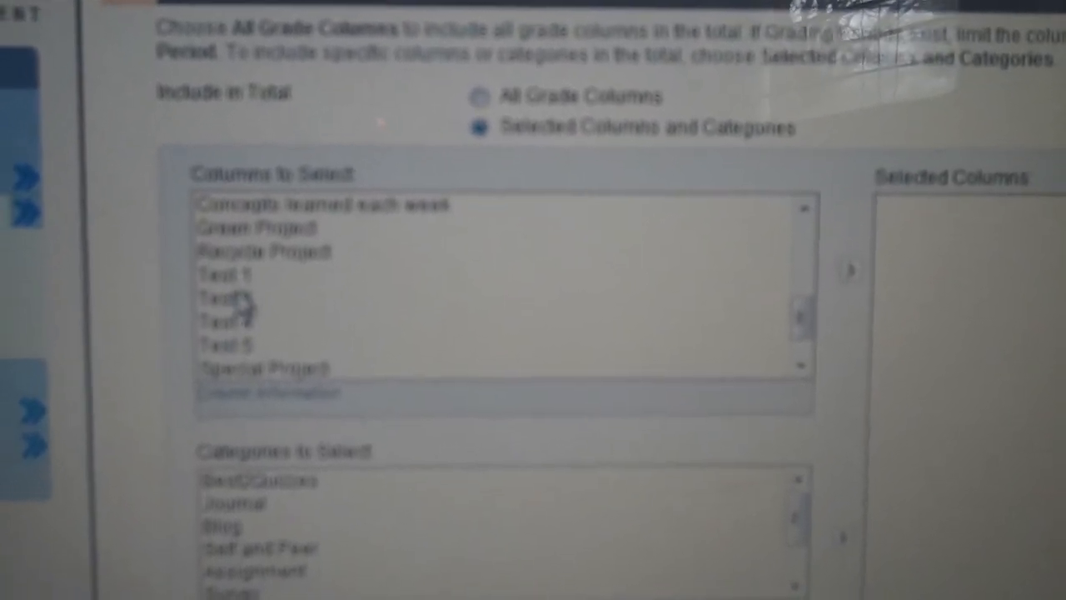
- Add Test 3, Test 4 and Test 5 to the total column's selected columns
{"action": "left_click", "coordinate": [249, 306]}
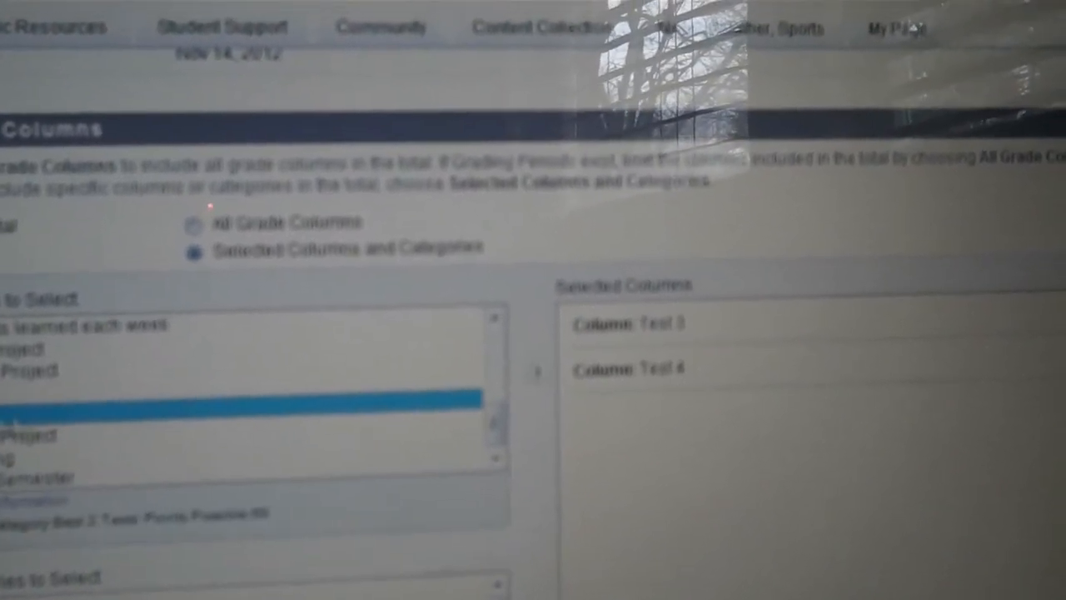
{"action": "left_click", "coordinate": [536, 369]}
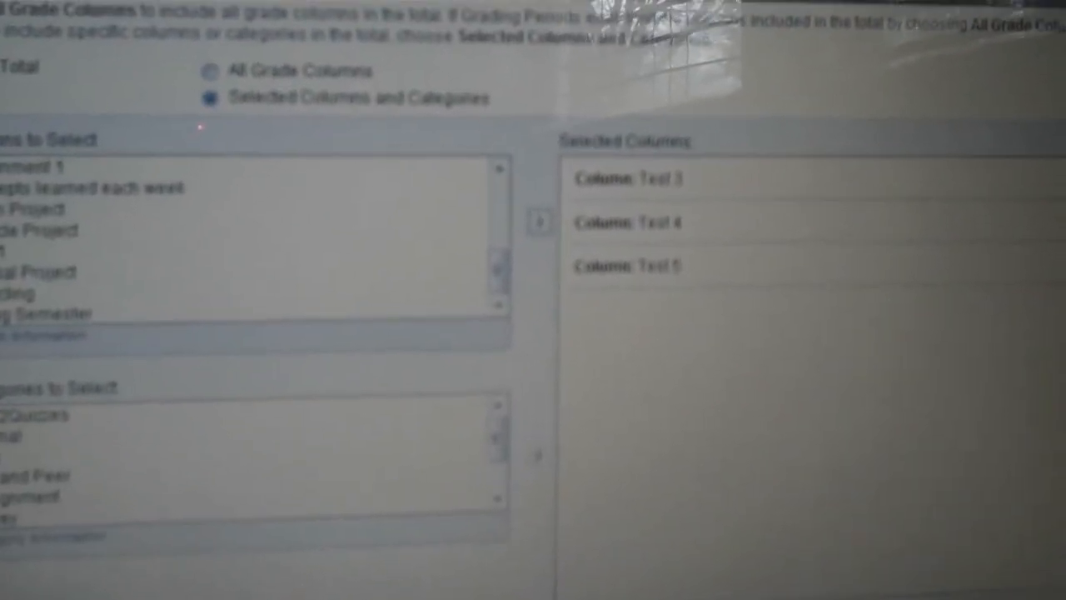
{"action": "scroll", "scroll_direction": "down", "scroll_amount": 3}
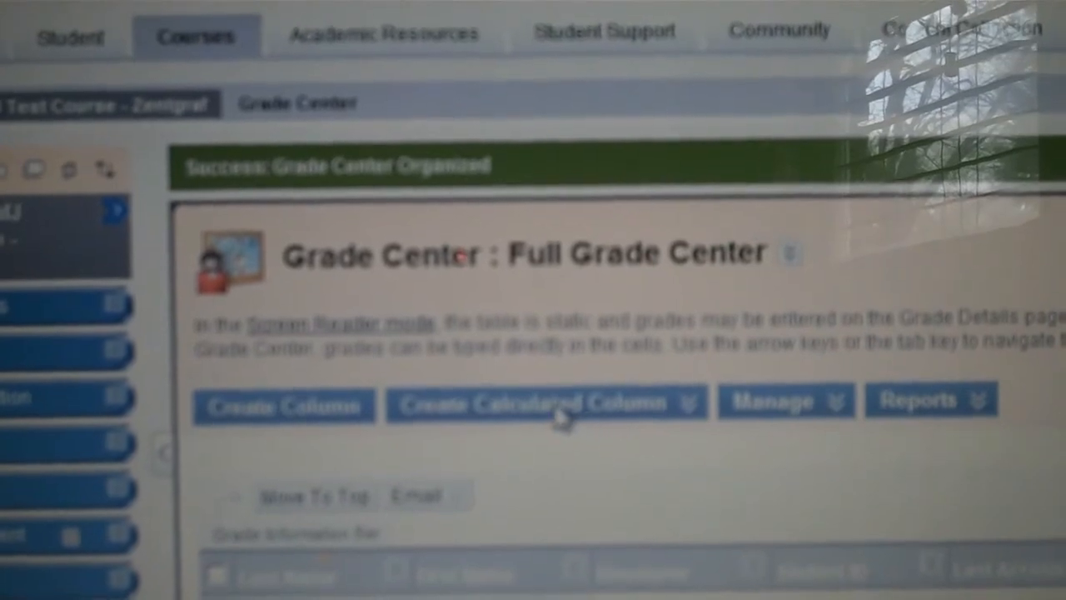
- Start a new Total Column from the Create Calculated Column list
{"action": "left_click", "coordinate": [546, 403]}
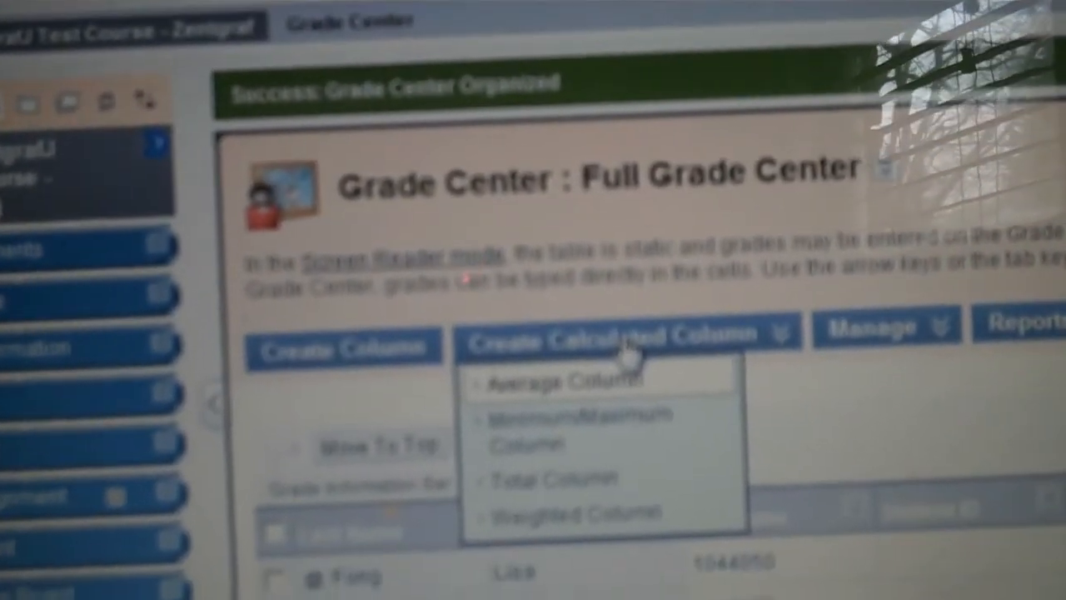
{"action": "scroll", "scroll_direction": "down", "scroll_amount": 3}
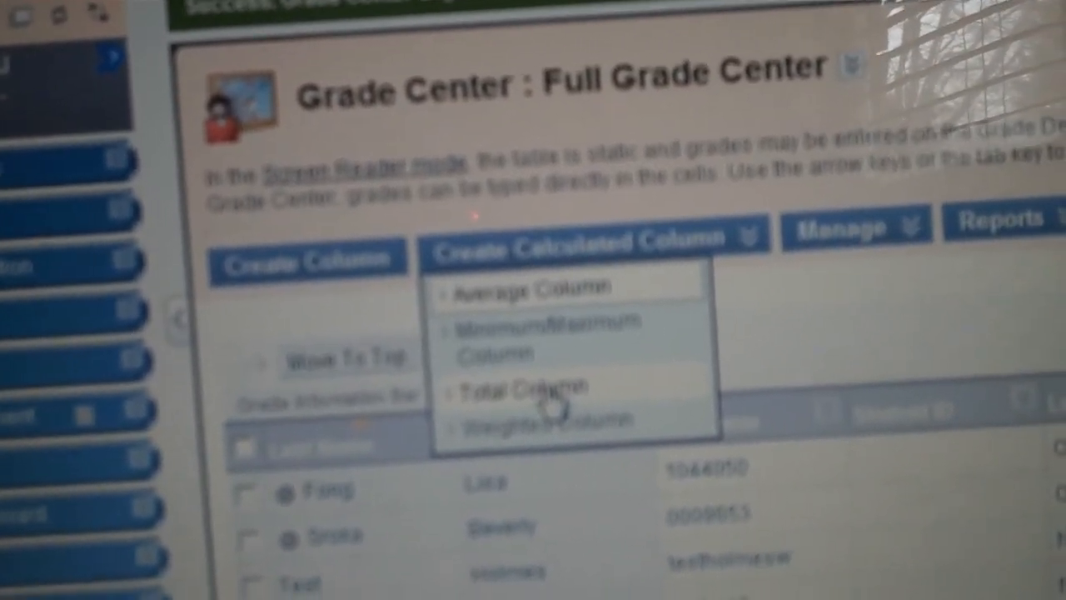
{"action": "left_click", "coordinate": [513, 386]}
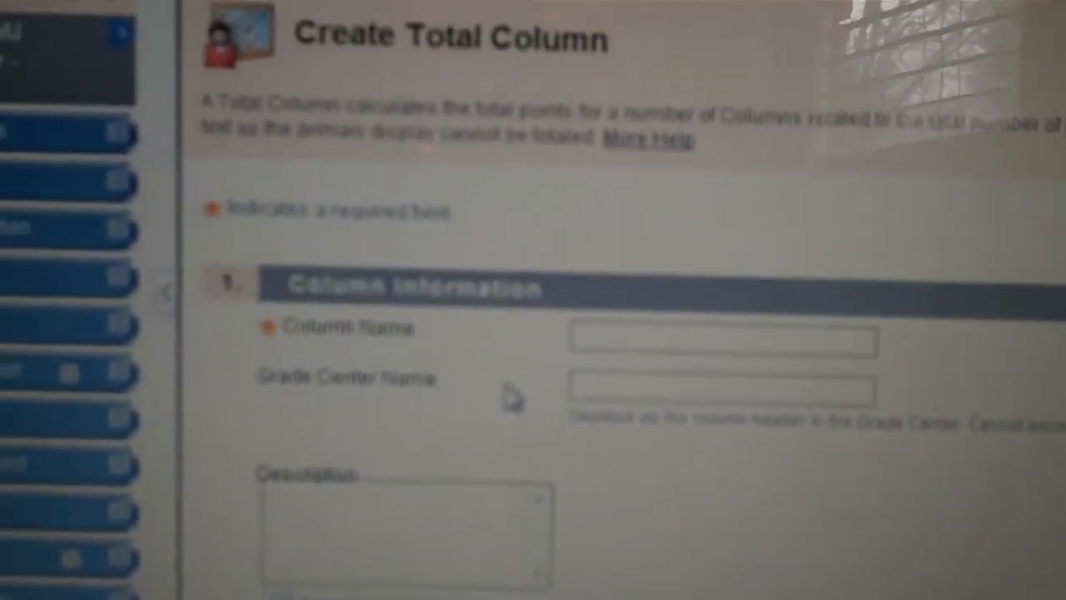